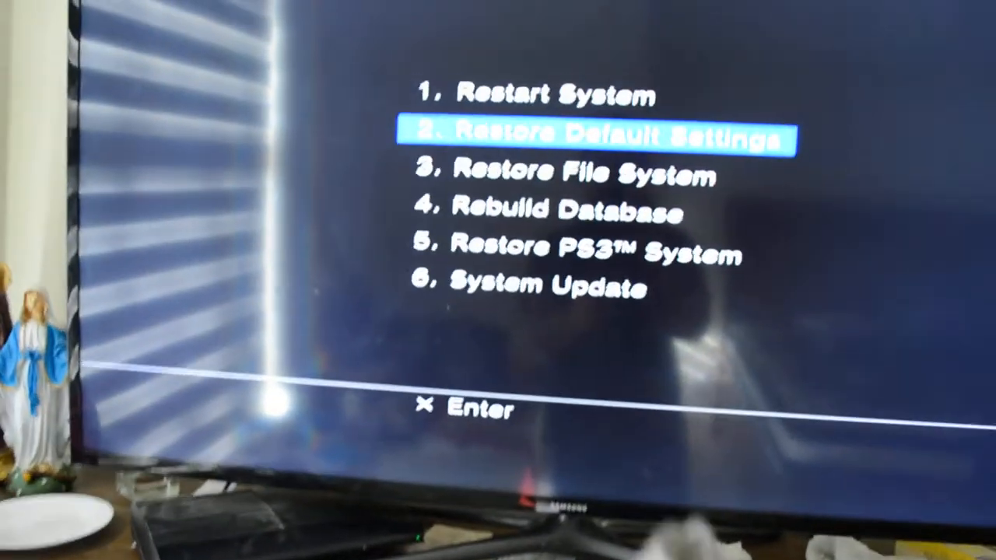
Move the Safe Mode selection down to 4. Rebuild Database
key("Down")
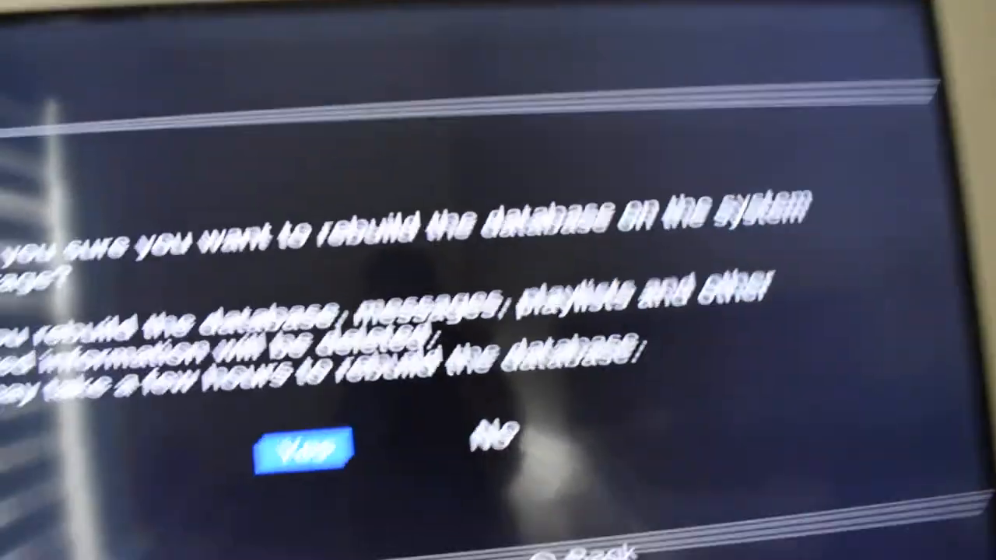
left_click(307, 449)
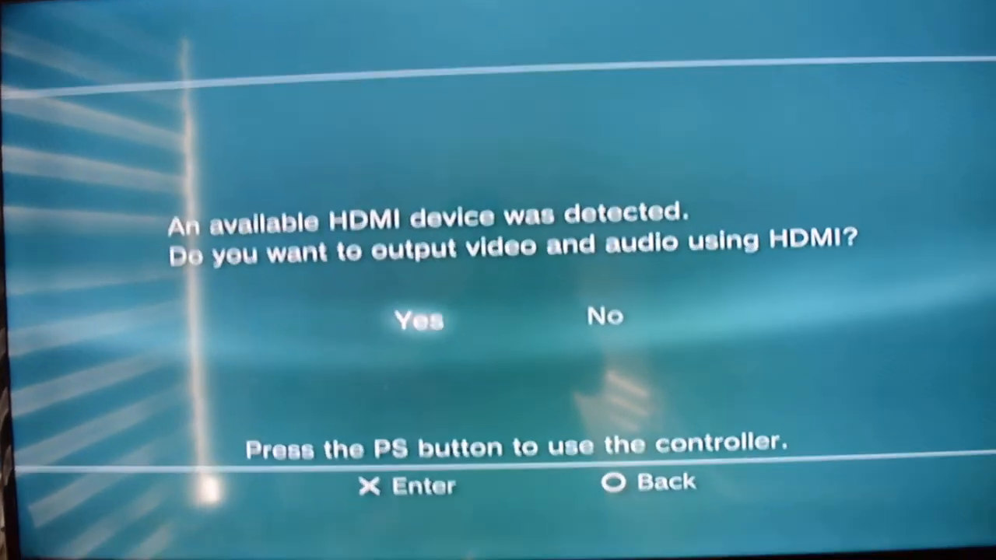
Accept the prompt to output video and audio over HDMI
left_click(418, 320)
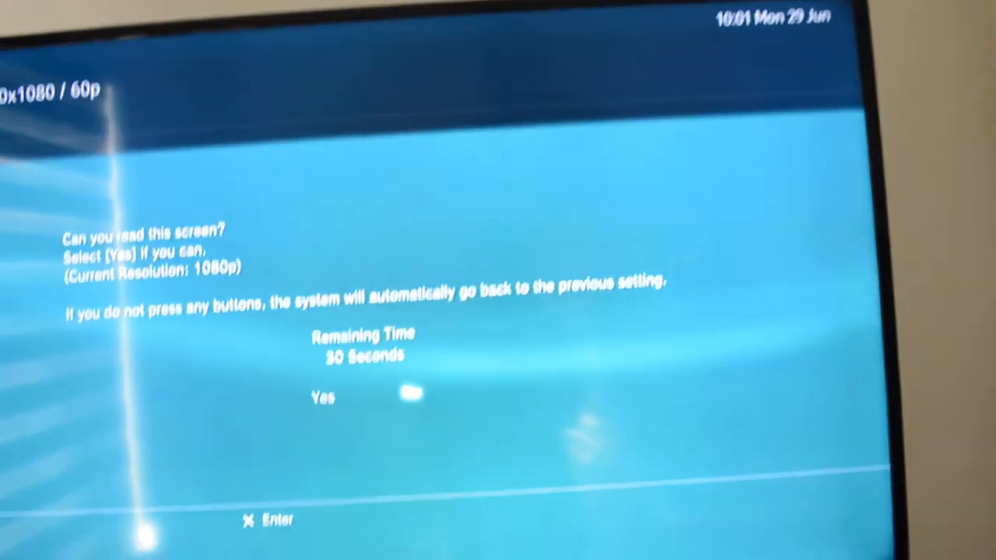